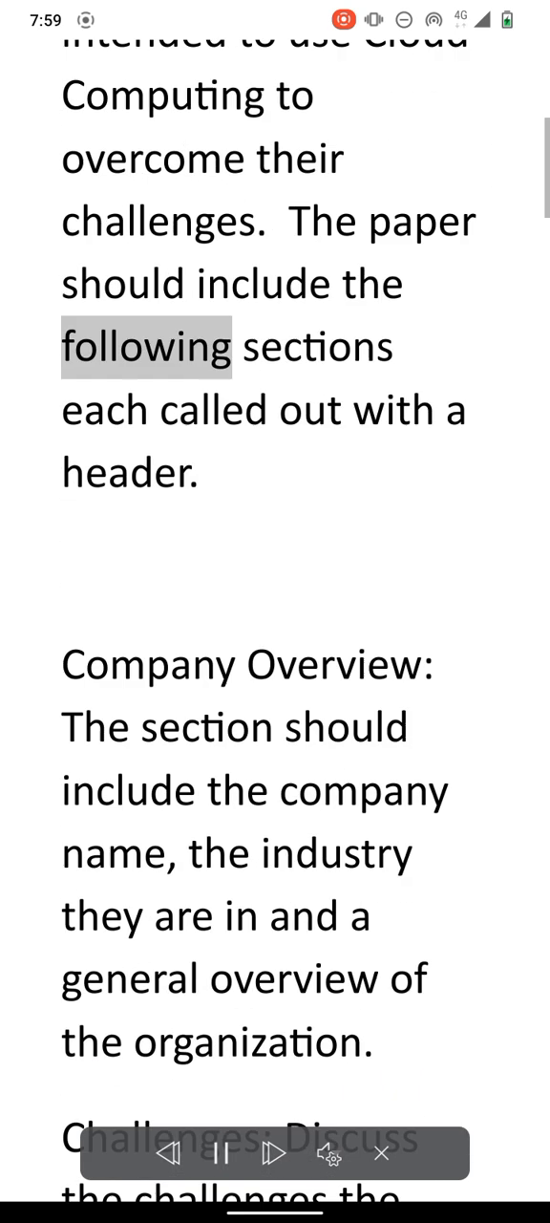
Keep Read Aloud voicing the assignment's section requirements from the introduction through Solution.
scroll("up", 3)
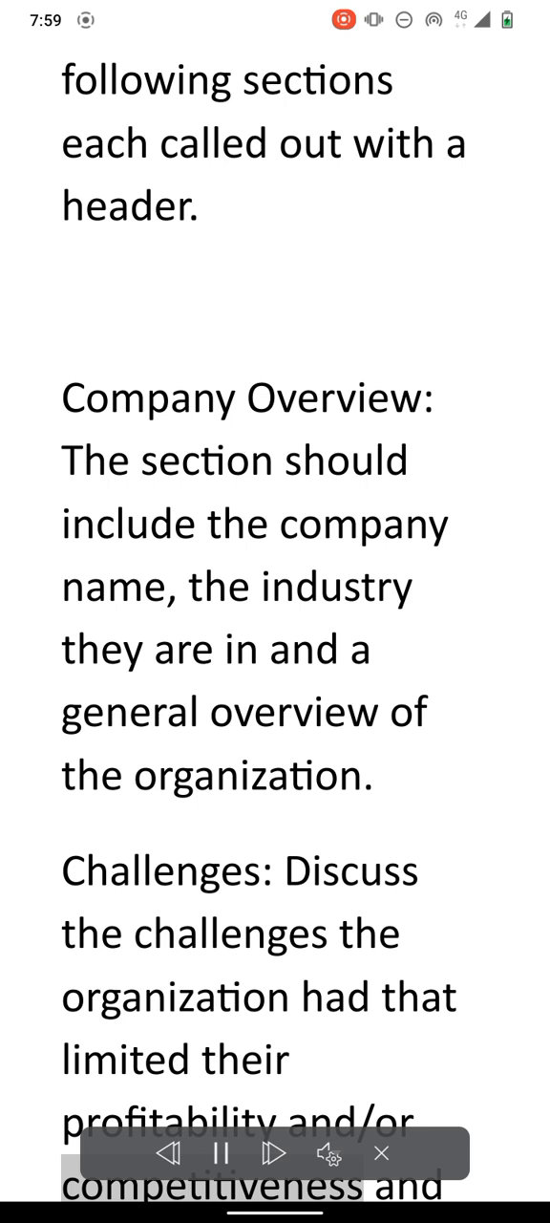
scroll("down", 3)
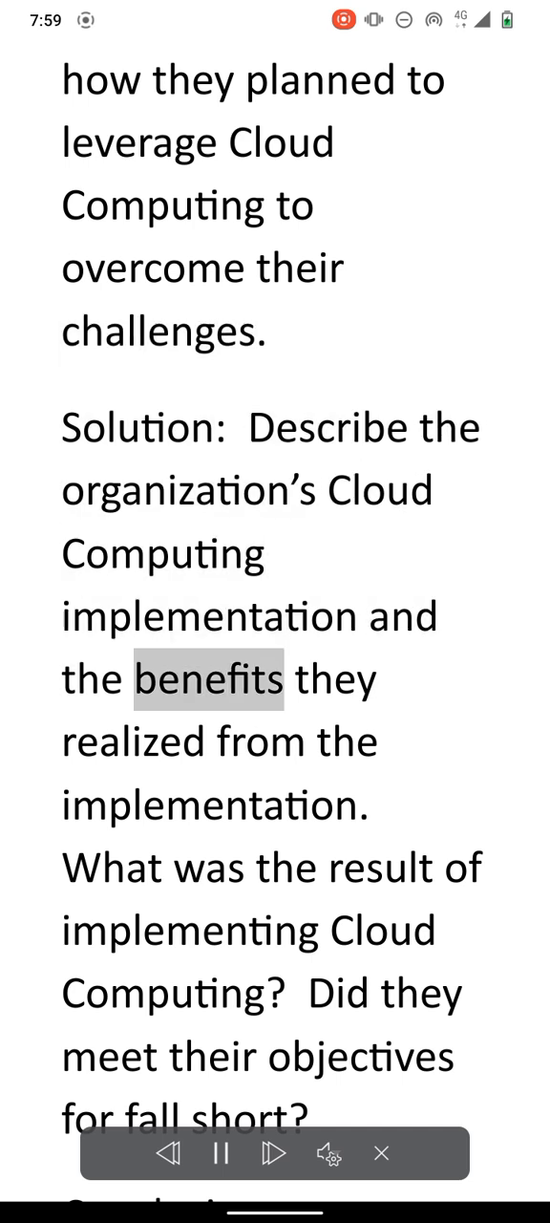
left_click(272, 1153)
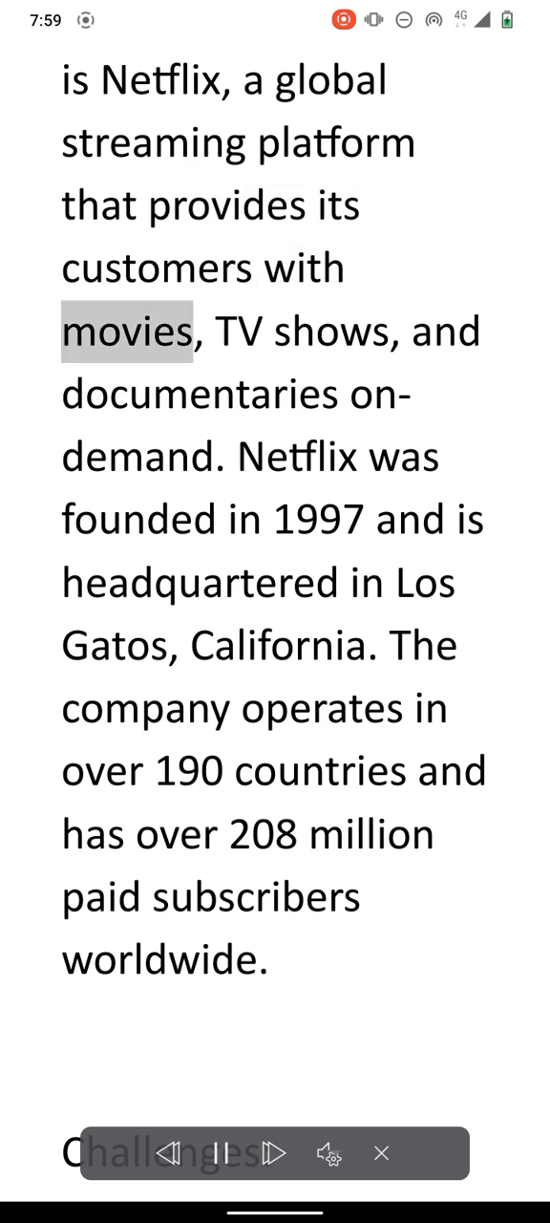
Continue Read Aloud through Netflix's founding, headquarters and subscriber numbers to the Challenges heading.
left_click(272, 1153)
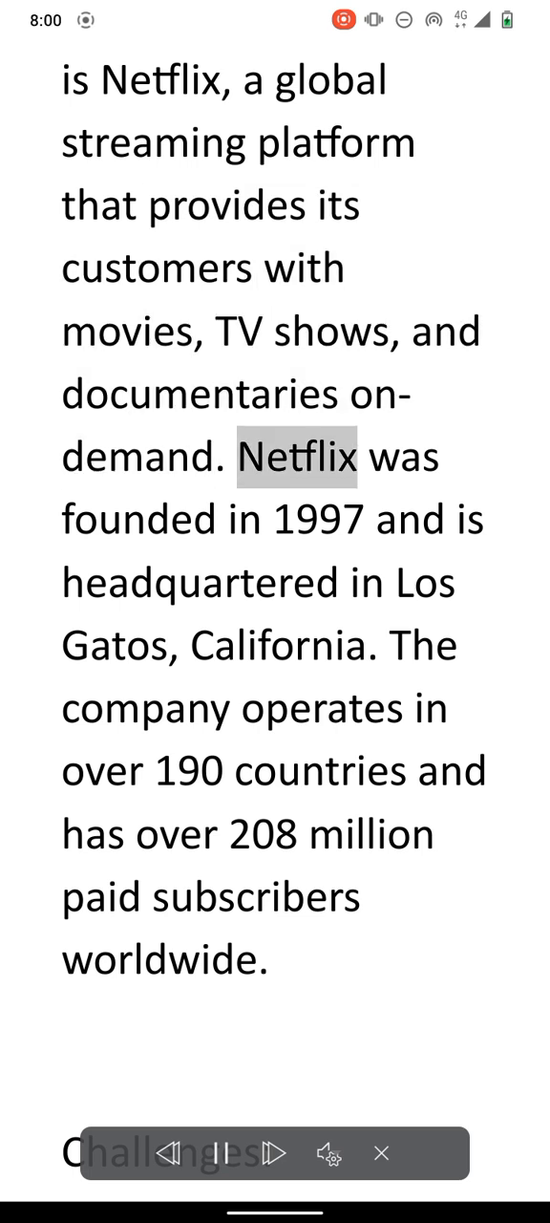
left_click(272, 1153)
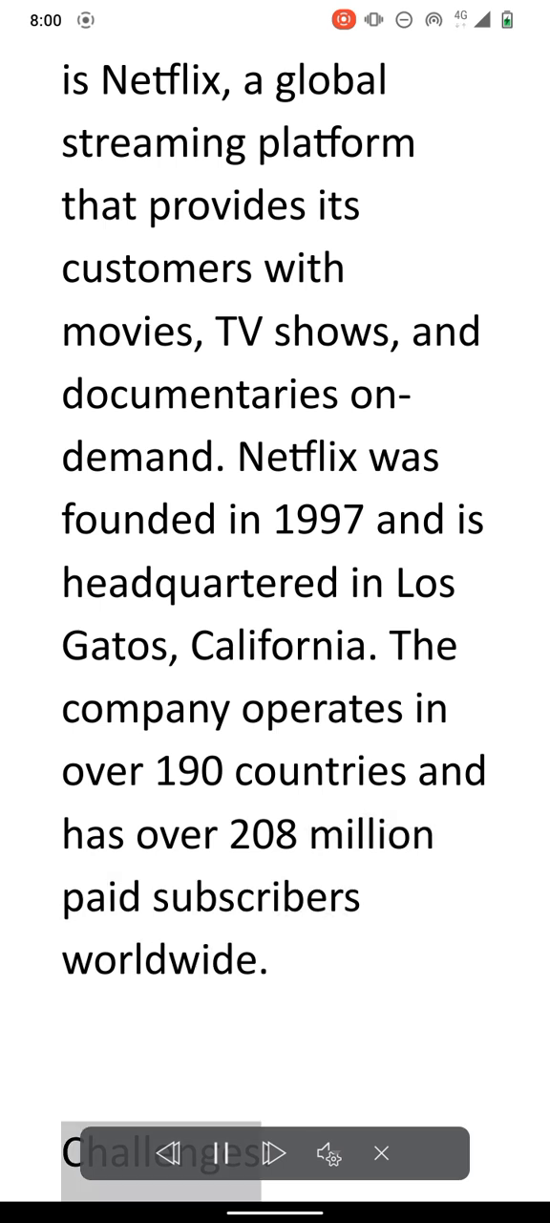
Have the Challenges paragraph on Netflix's data storage and costly on-premises data center read aloud.
scroll("down", 3)
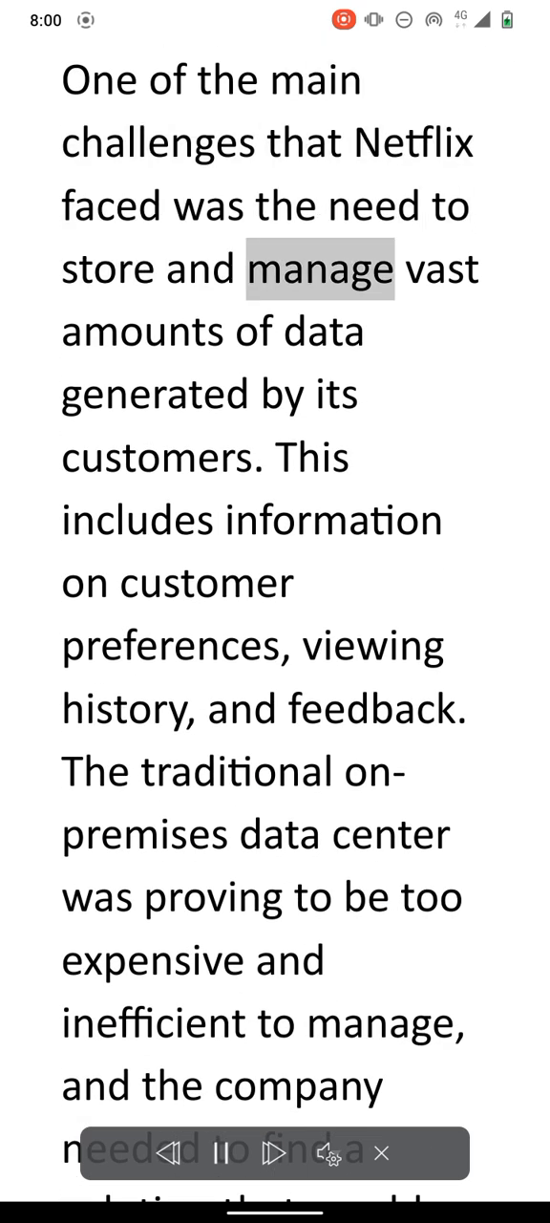
left_click(335, 394)
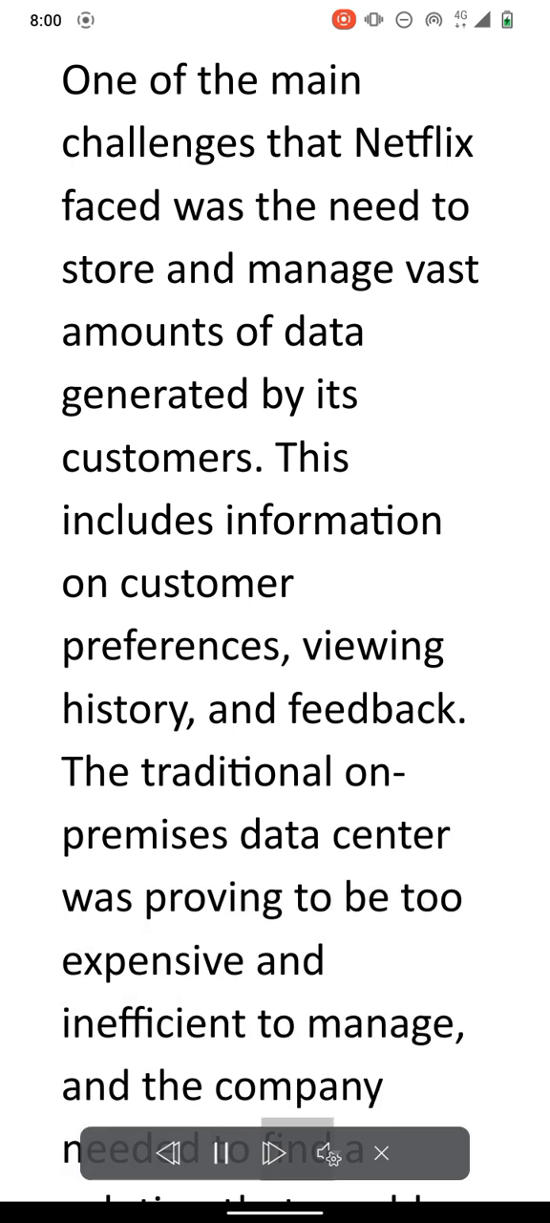
scroll("down", 3)
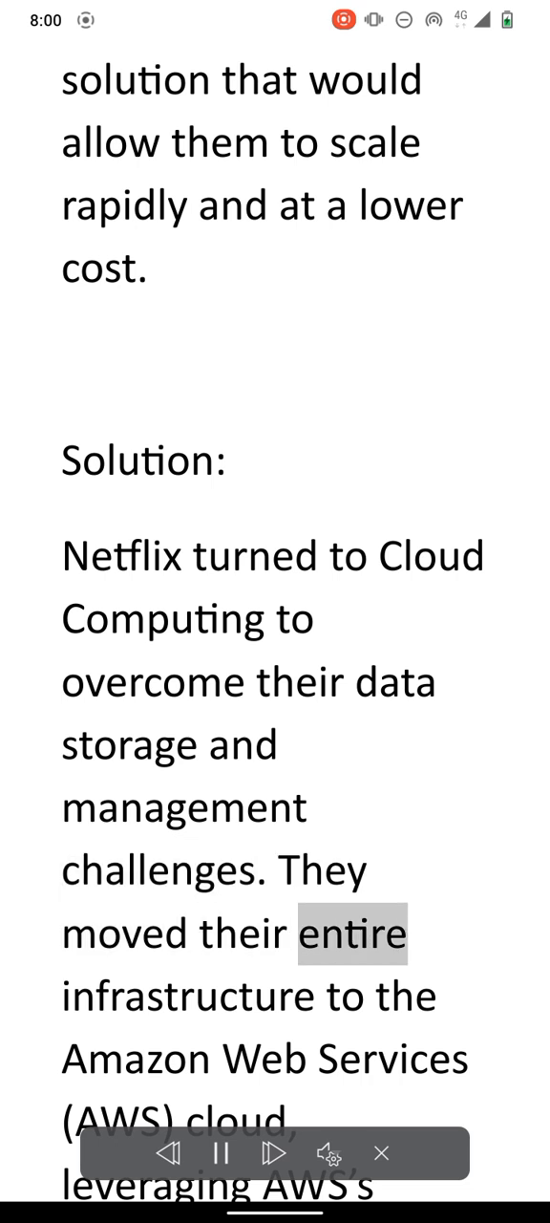
Have the move-to-AWS Solution and the Scalability benefit read aloud as the page scrolls.
left_click(275, 1152)
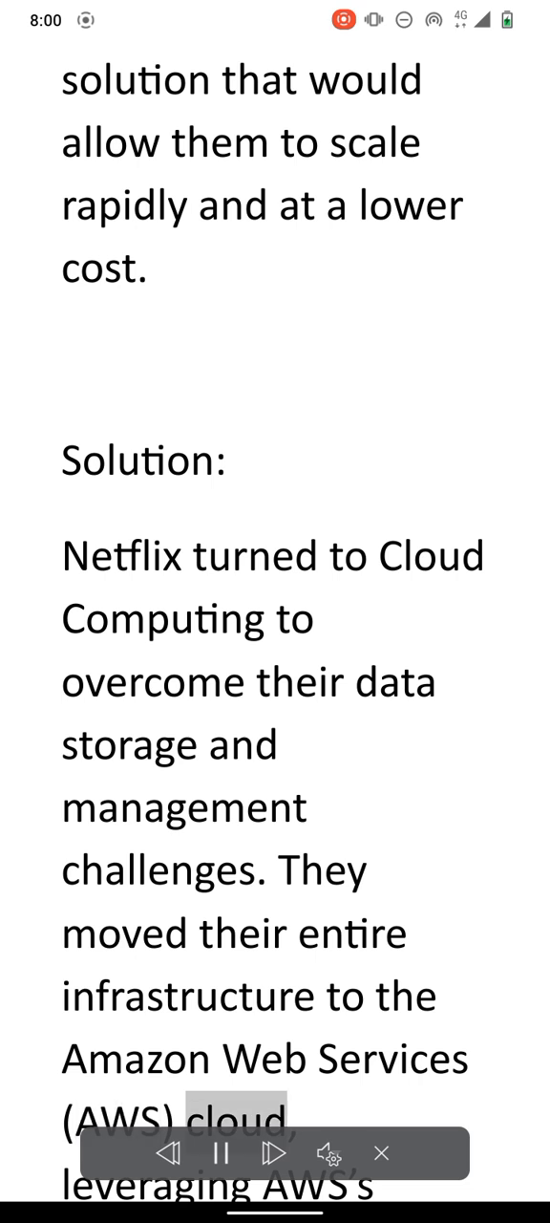
scroll("down", 3)
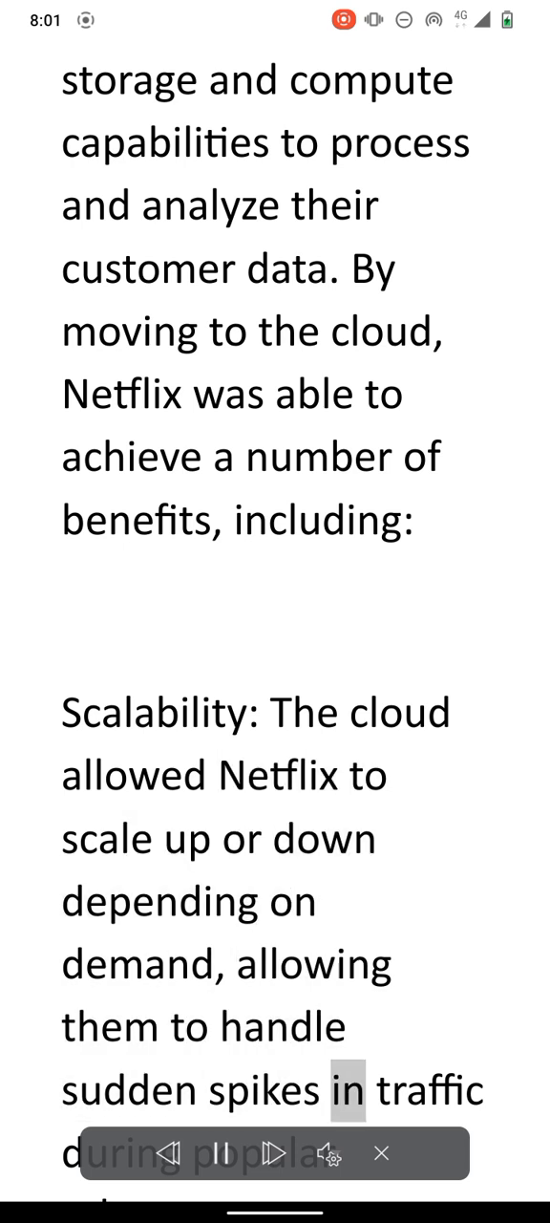
scroll("down", 3)
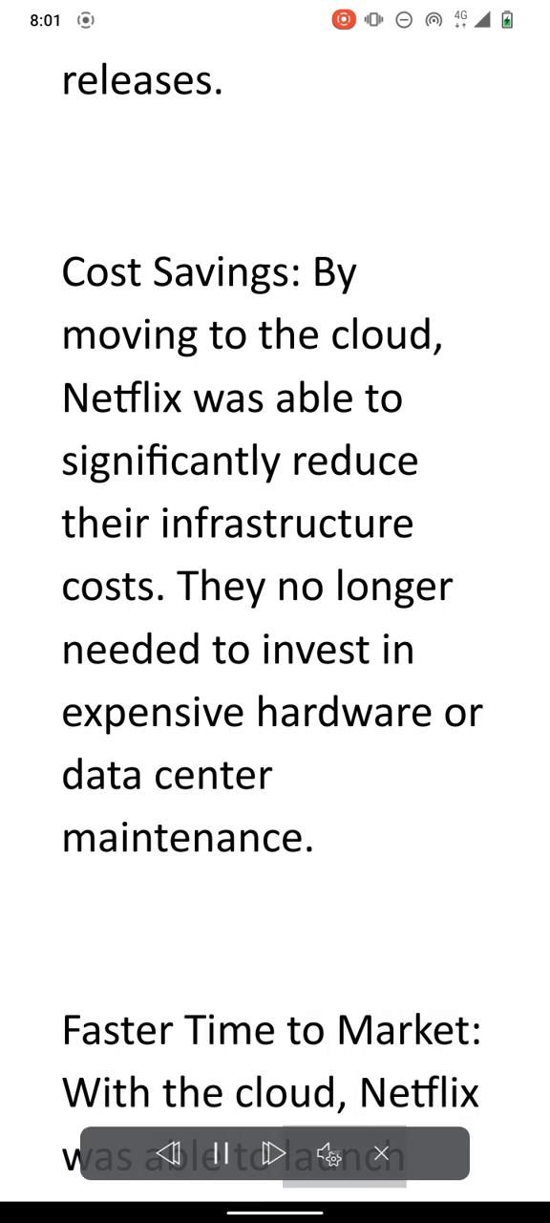
Have the Cost Savings and Faster Time to Market benefits read aloud.
scroll("down", 3)
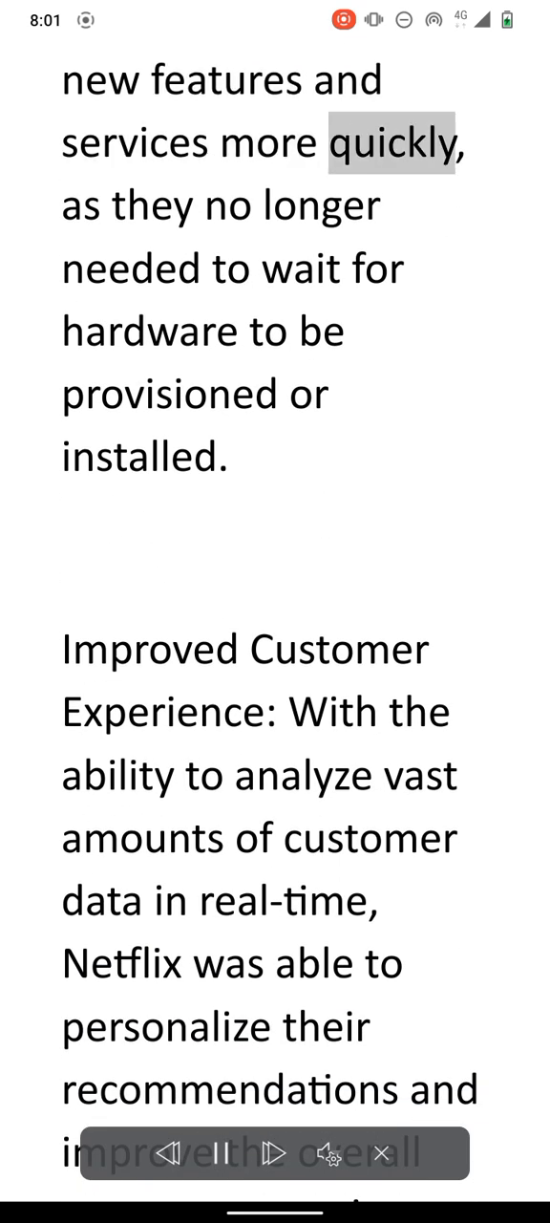